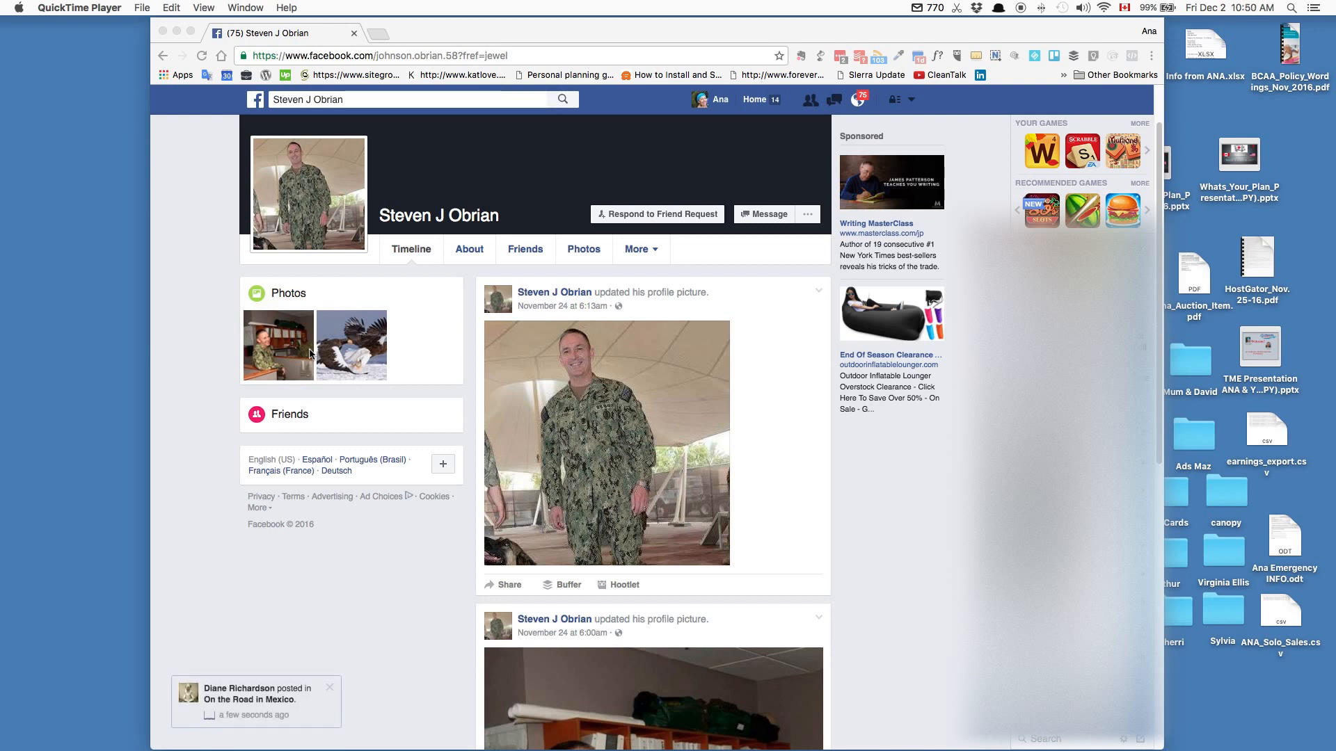
mouse_move(570, 377)
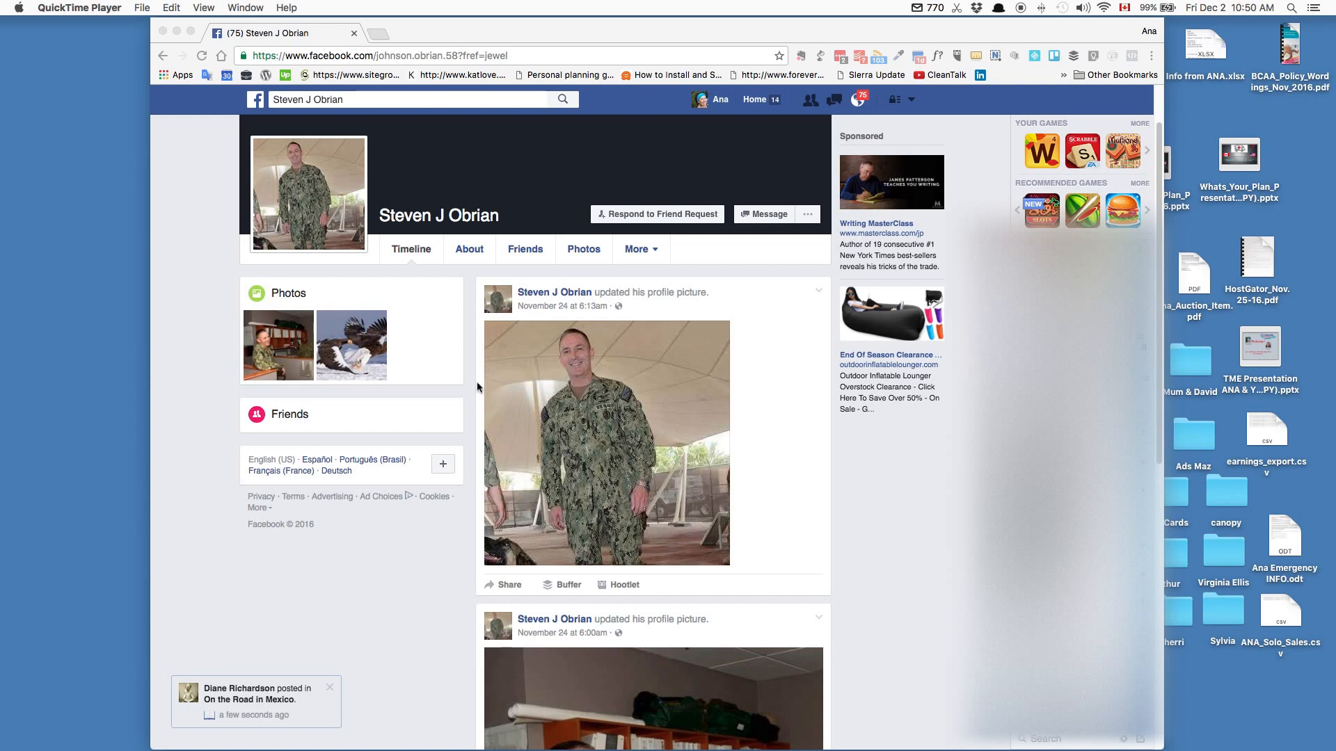
mouse_move(483, 163)
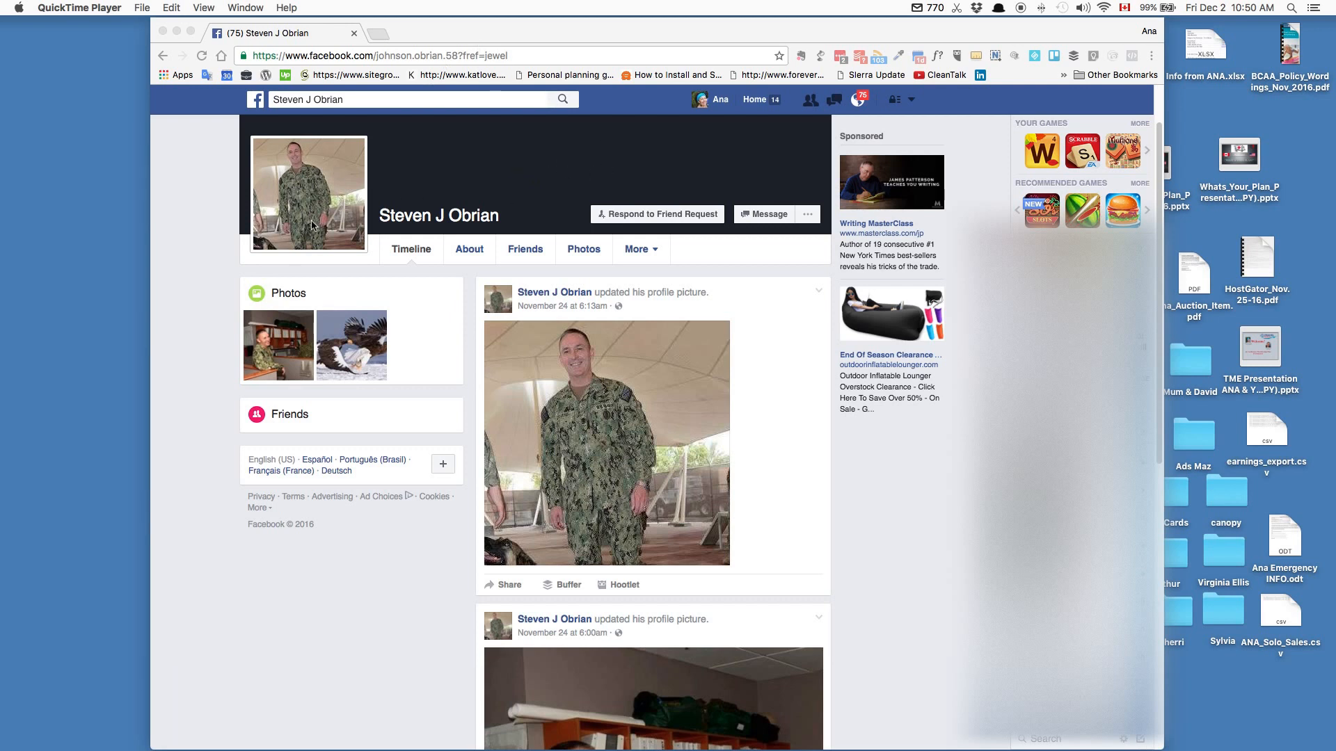
mouse_move(370, 372)
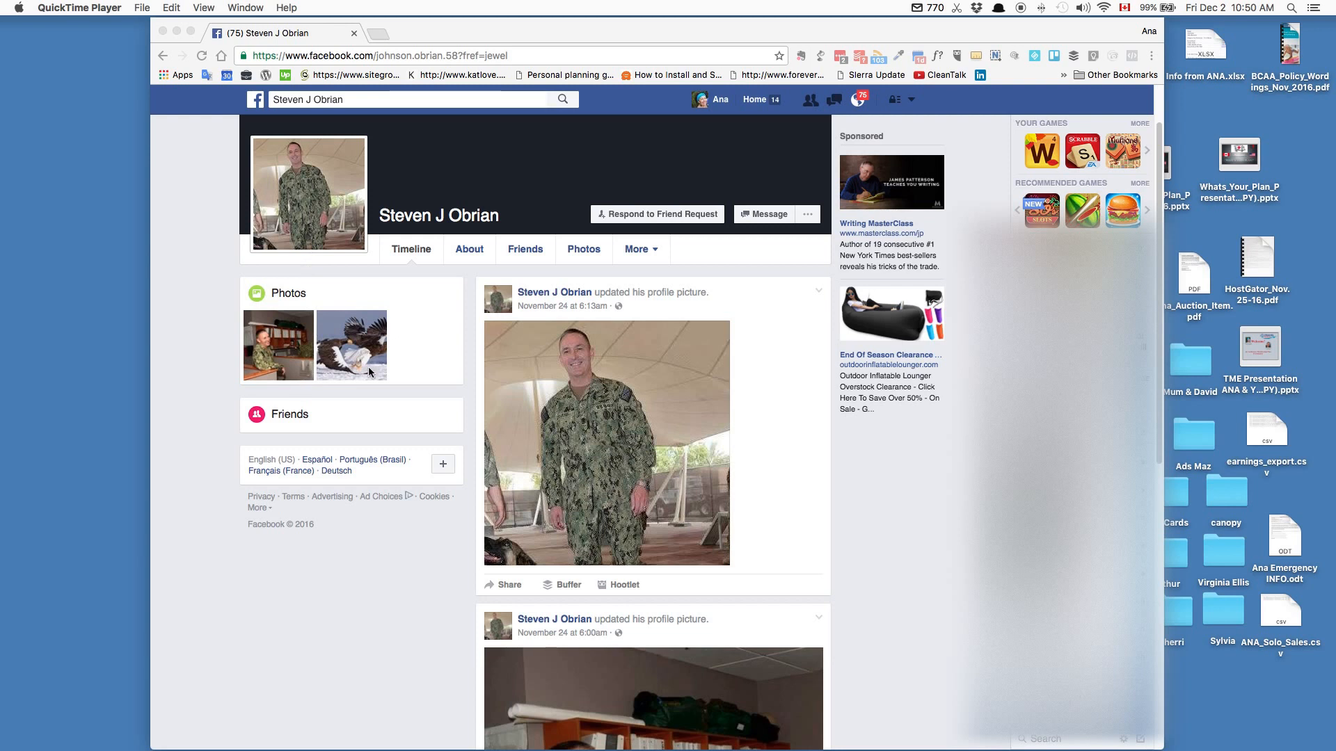
Reveal the profile's extra options menu listing video call, report and block
scroll(down, 3)
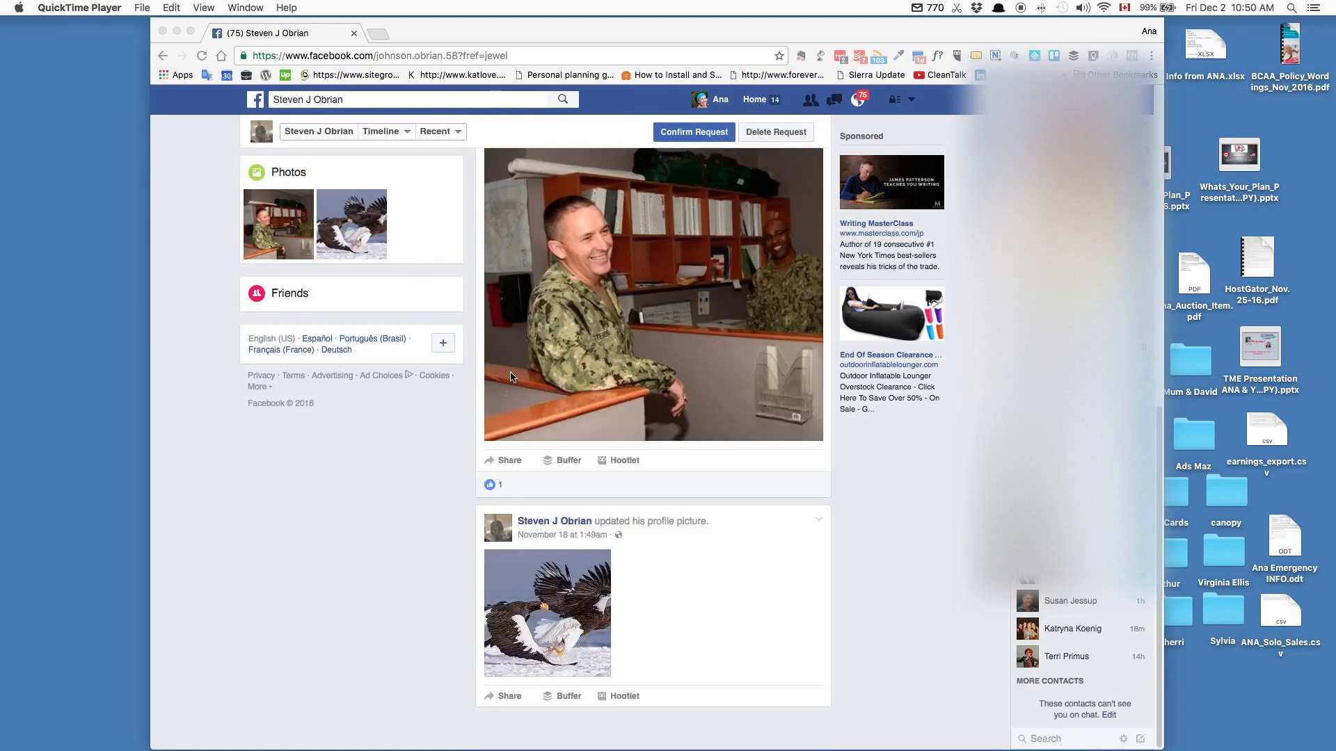
scroll(down, 3)
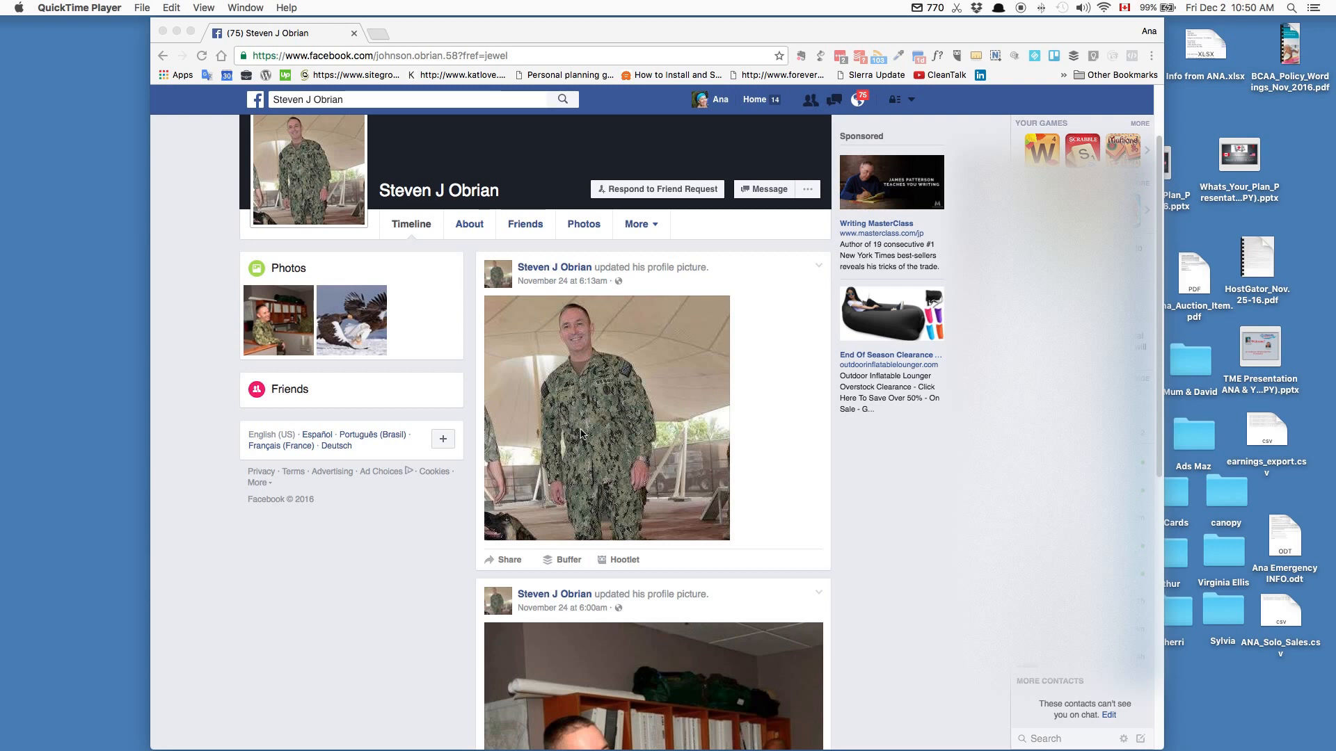
scroll(down, 3)
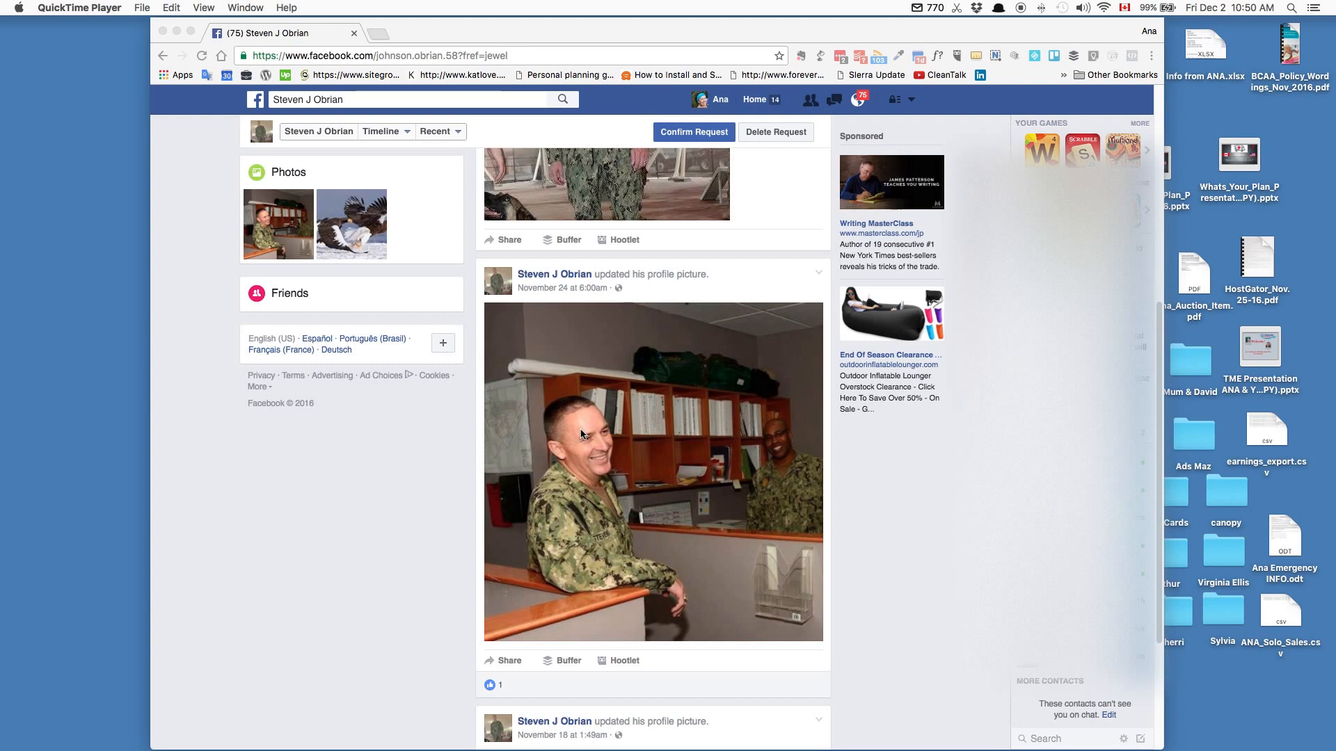
scroll(down, 3)
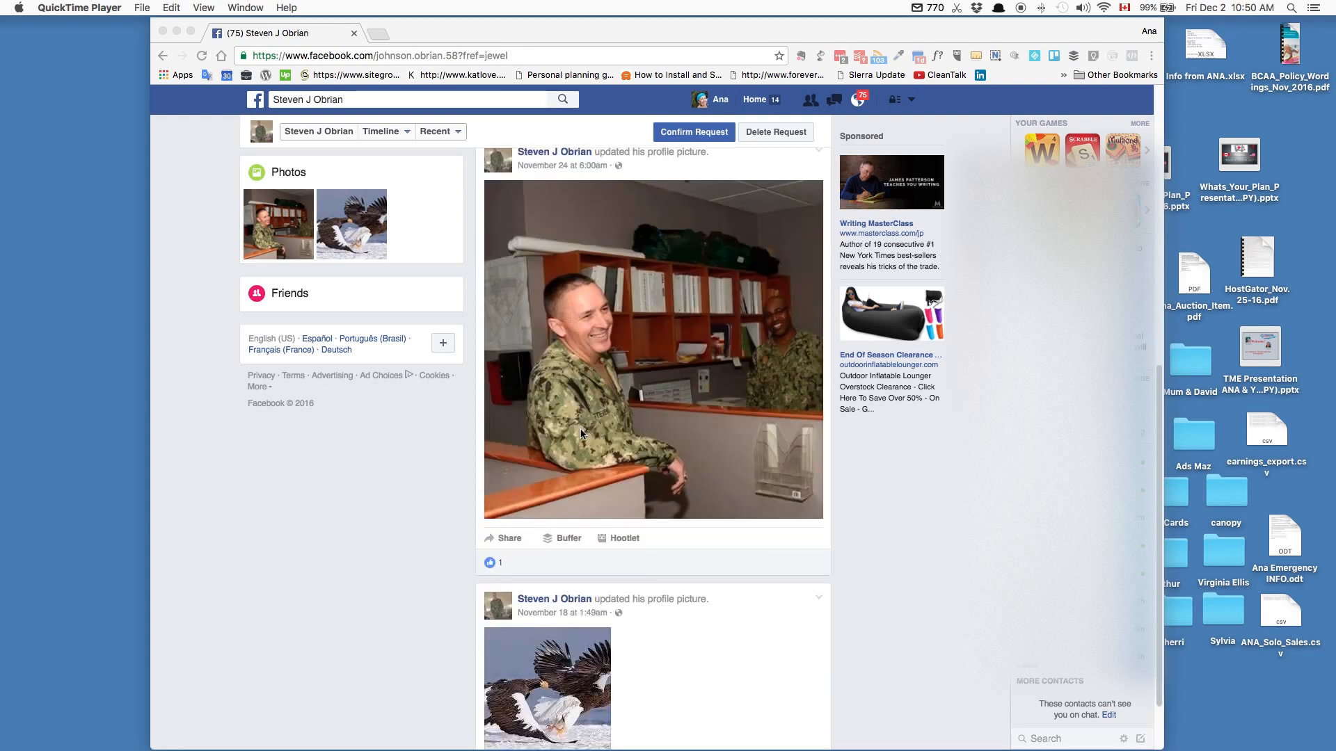
scroll(down, 3)
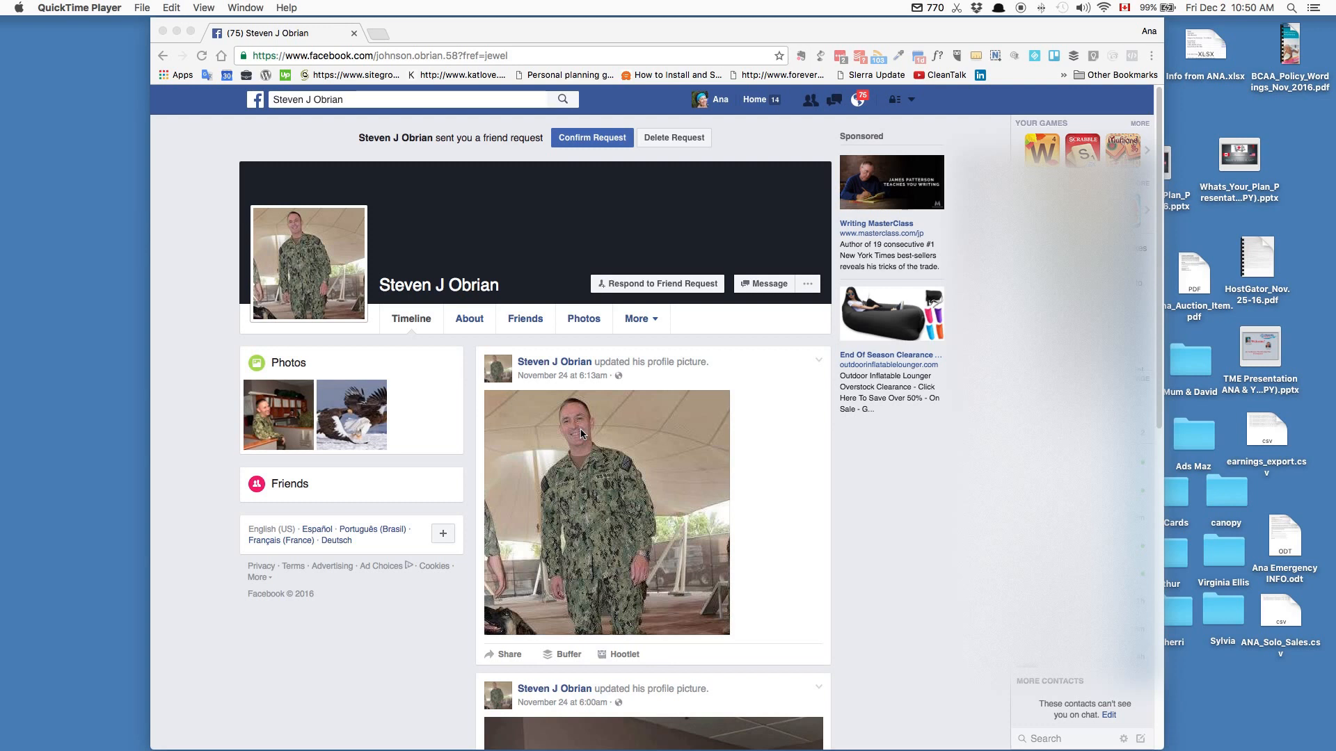
mouse_move(677, 146)
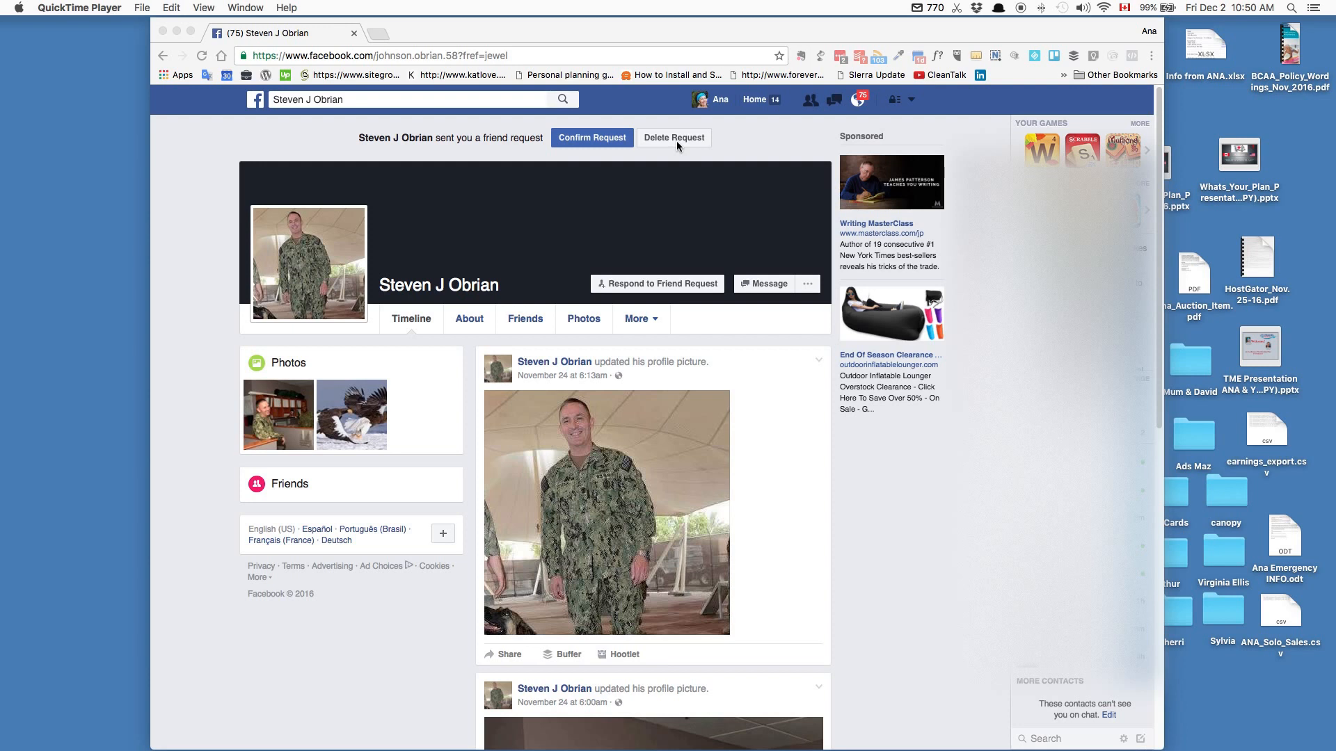
mouse_move(745, 379)
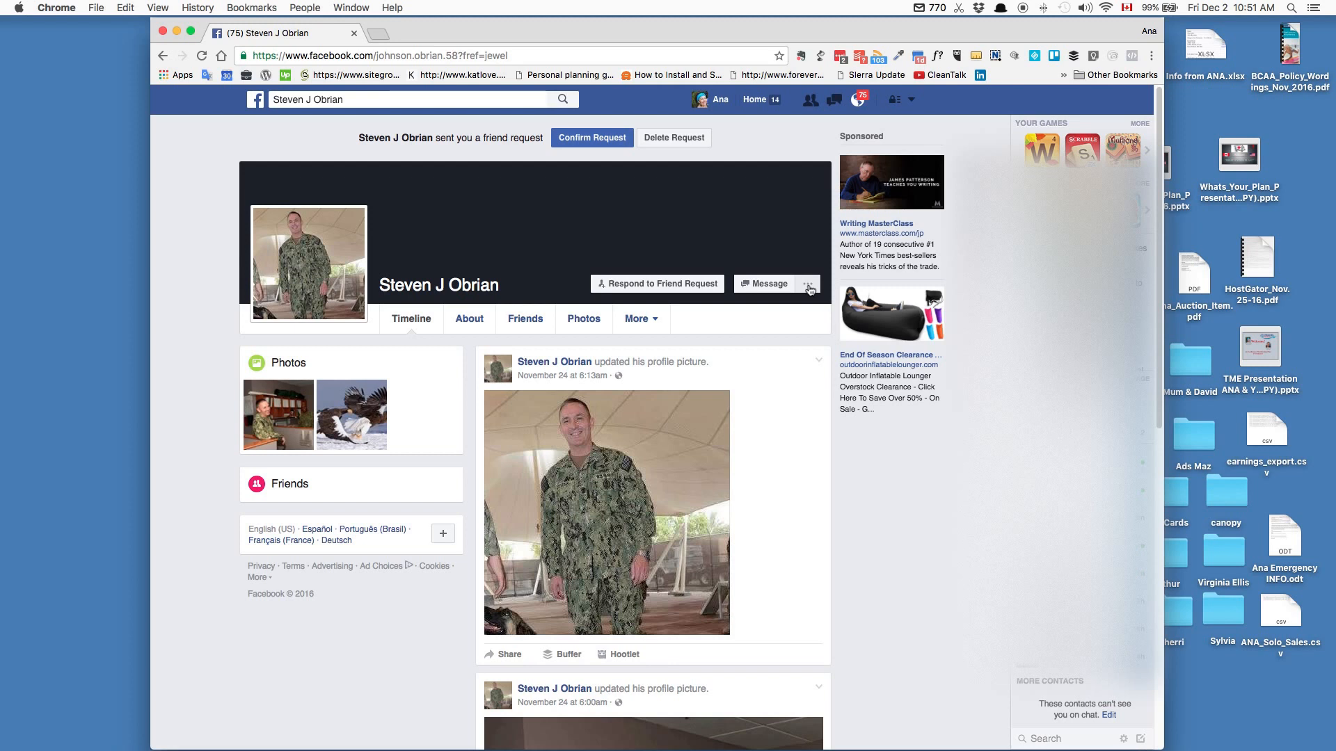
click(806, 284)
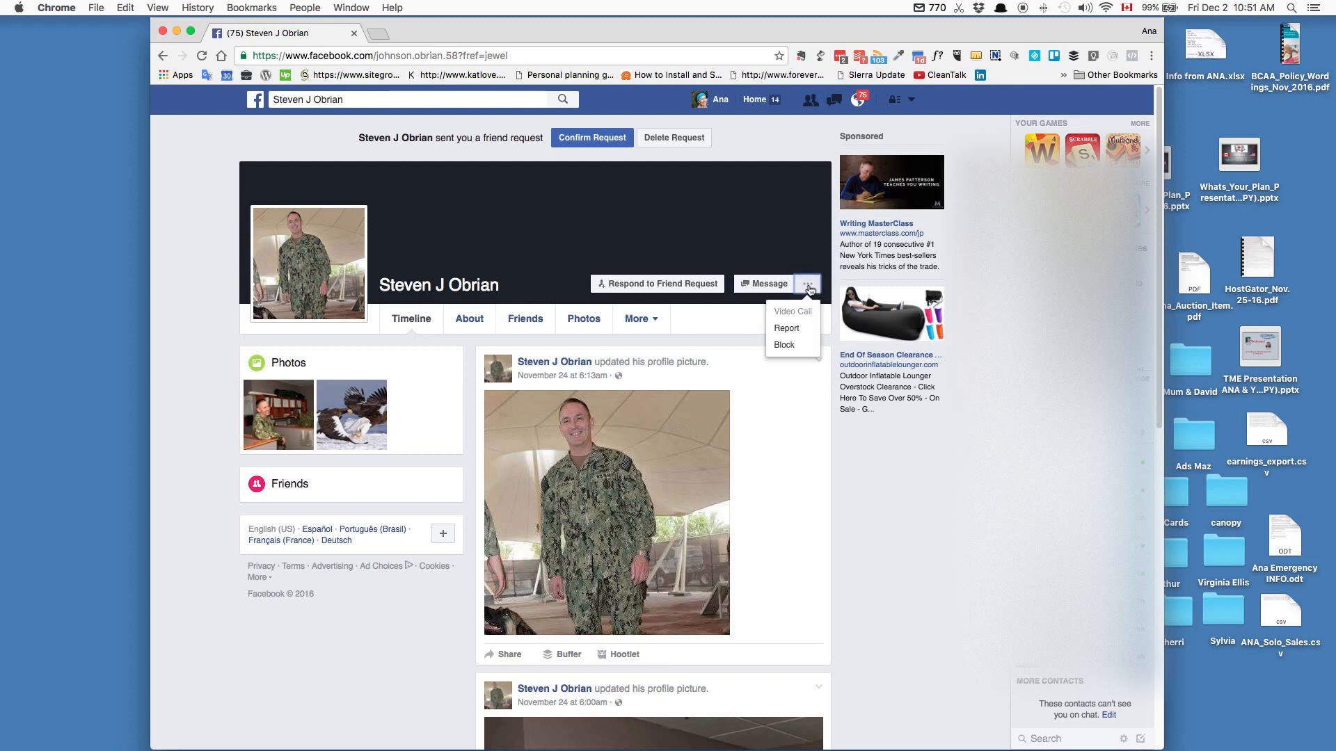
mouse_move(788, 328)
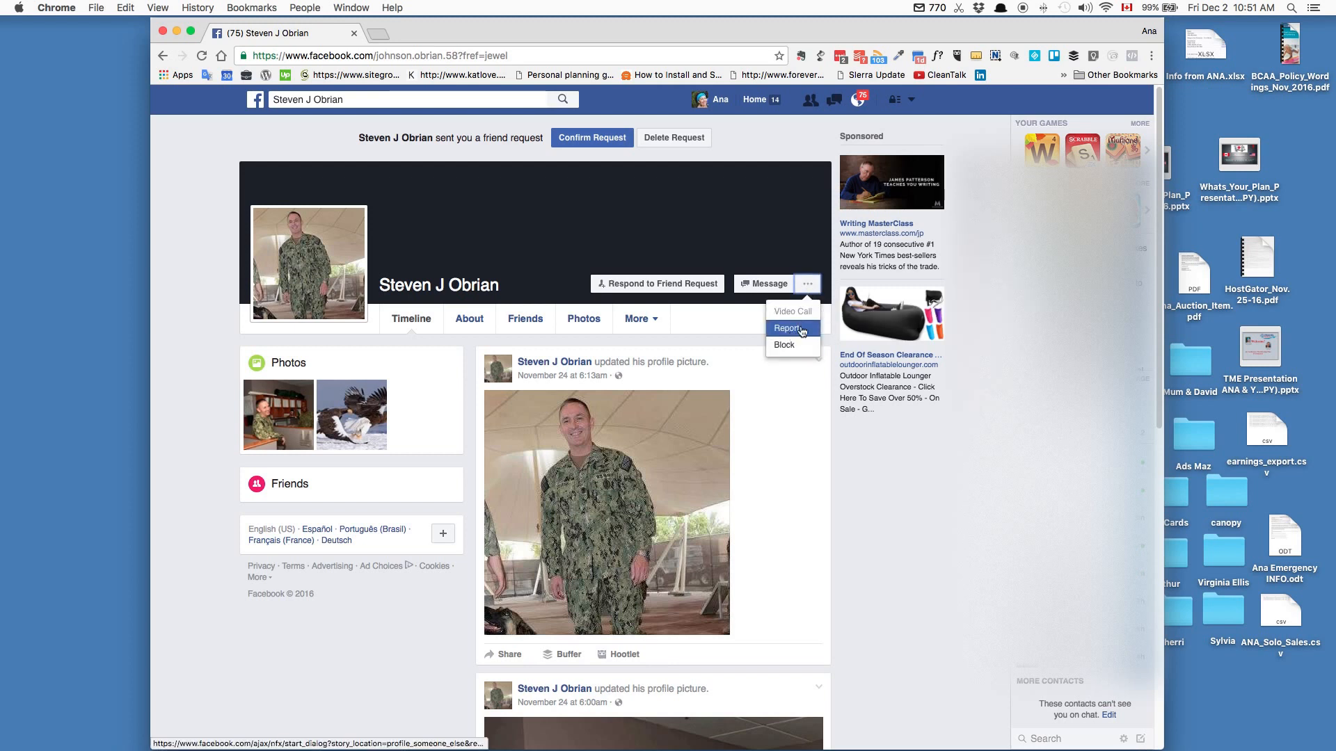
mouse_move(783, 345)
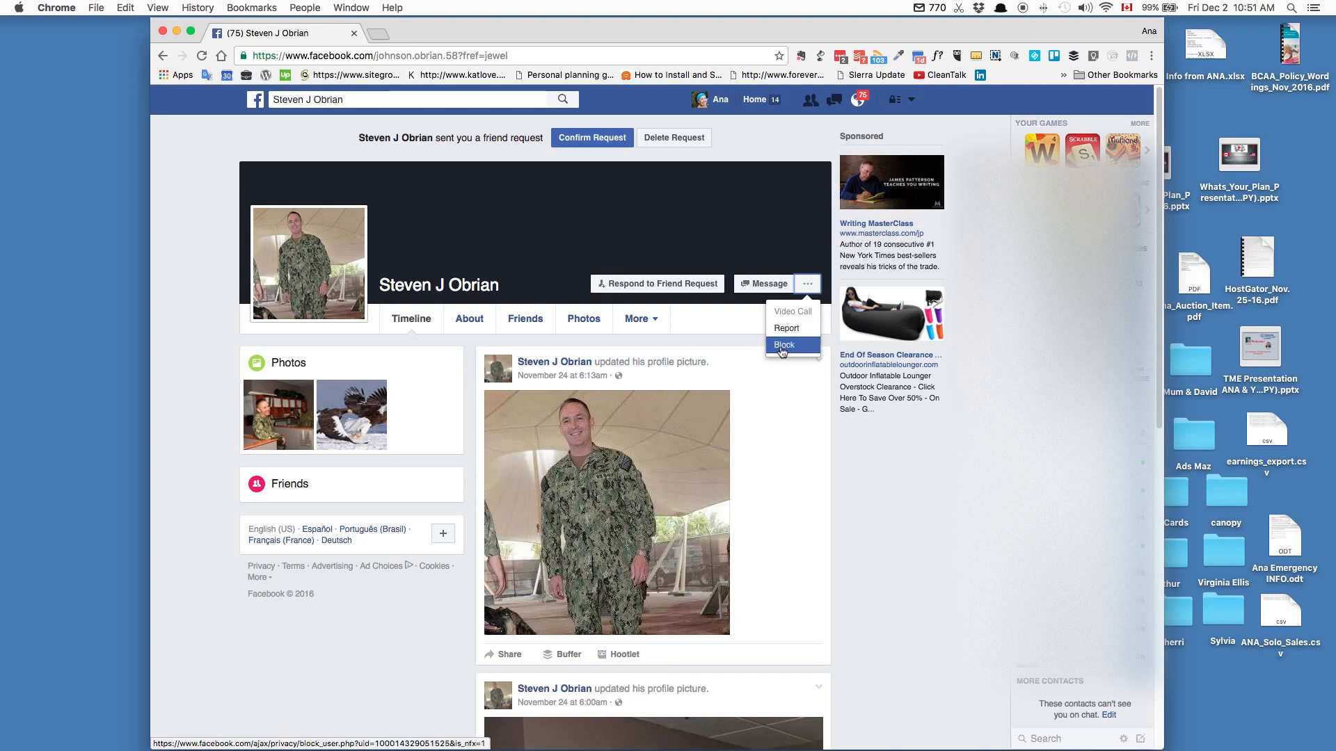
mouse_move(788, 328)
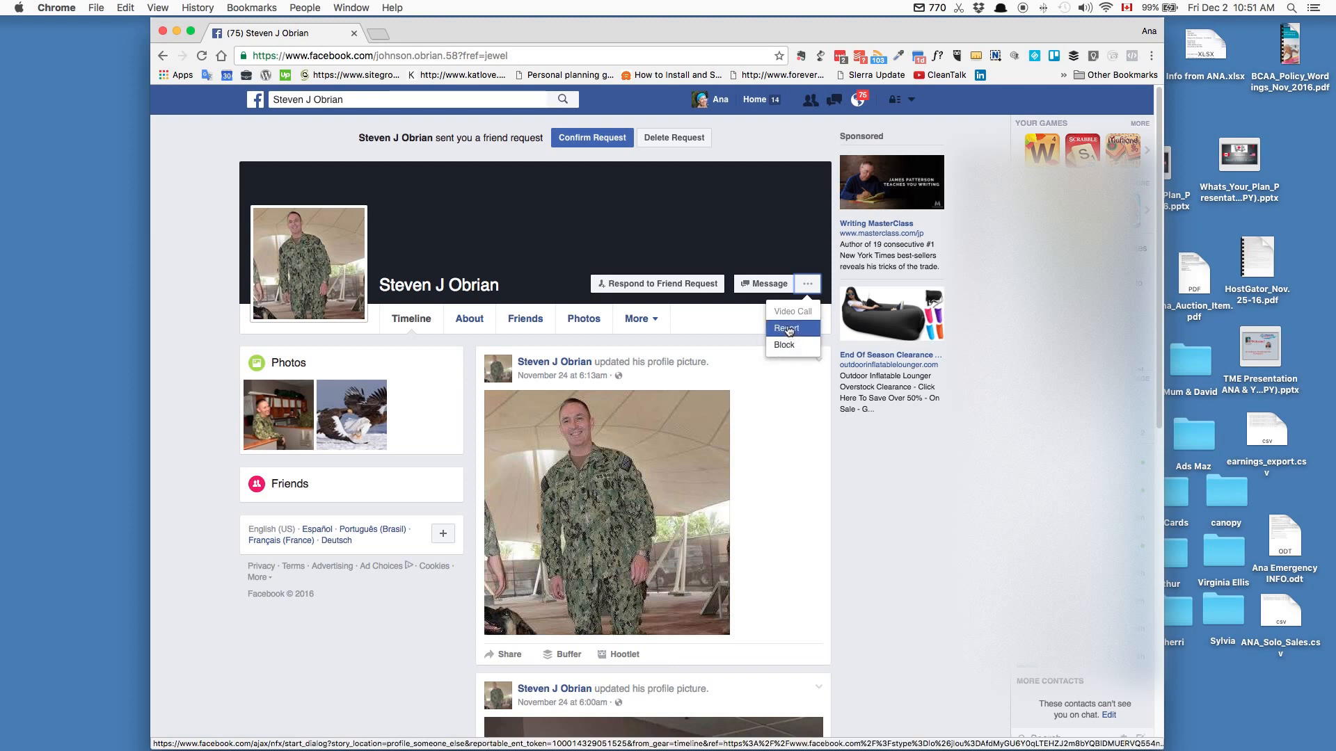
Report this profile with 'This is a fake account' as the reason
click(787, 328)
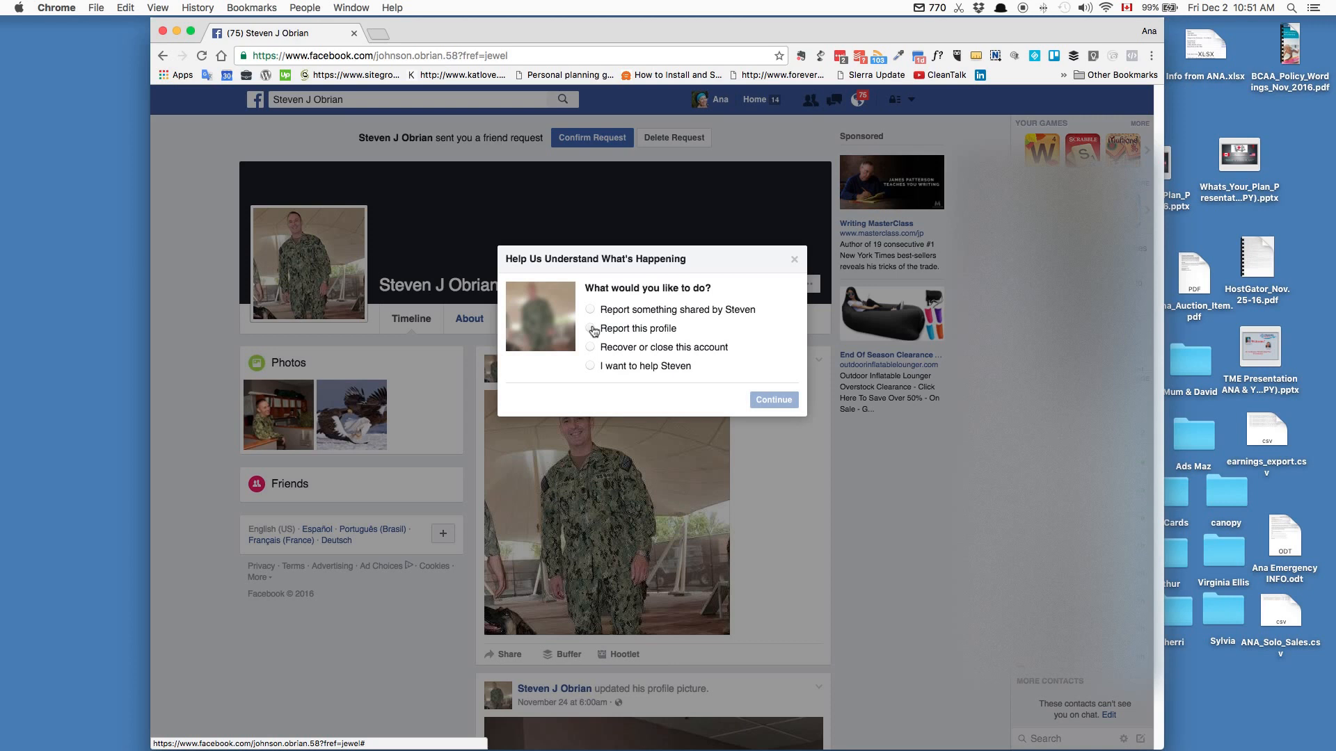
click(590, 331)
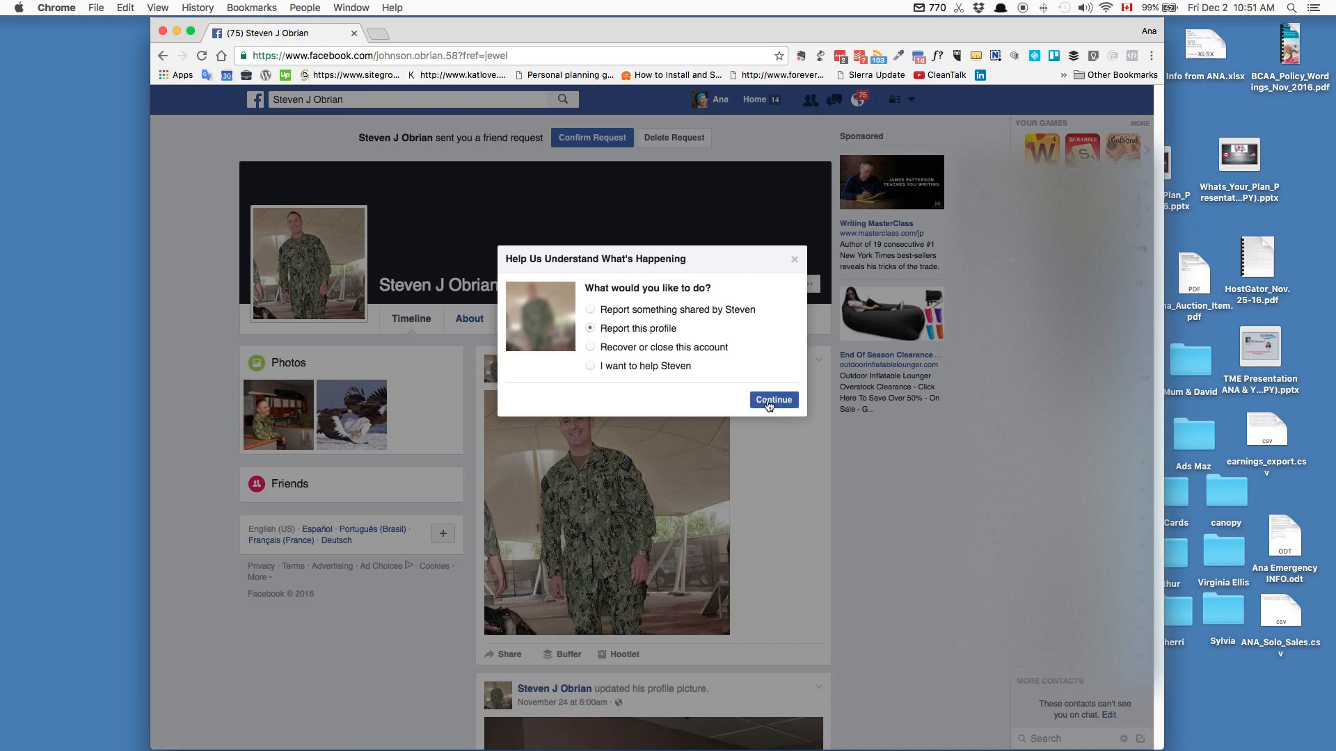
click(772, 399)
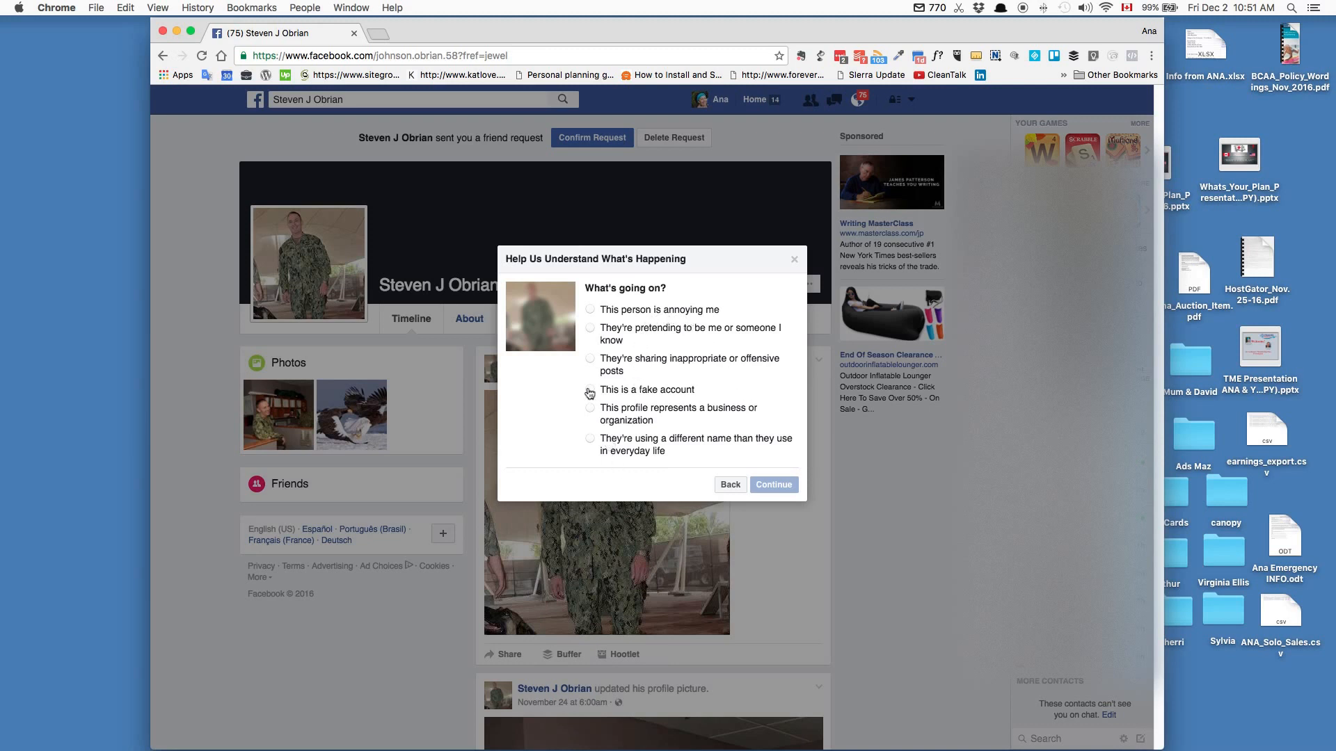
click(590, 390)
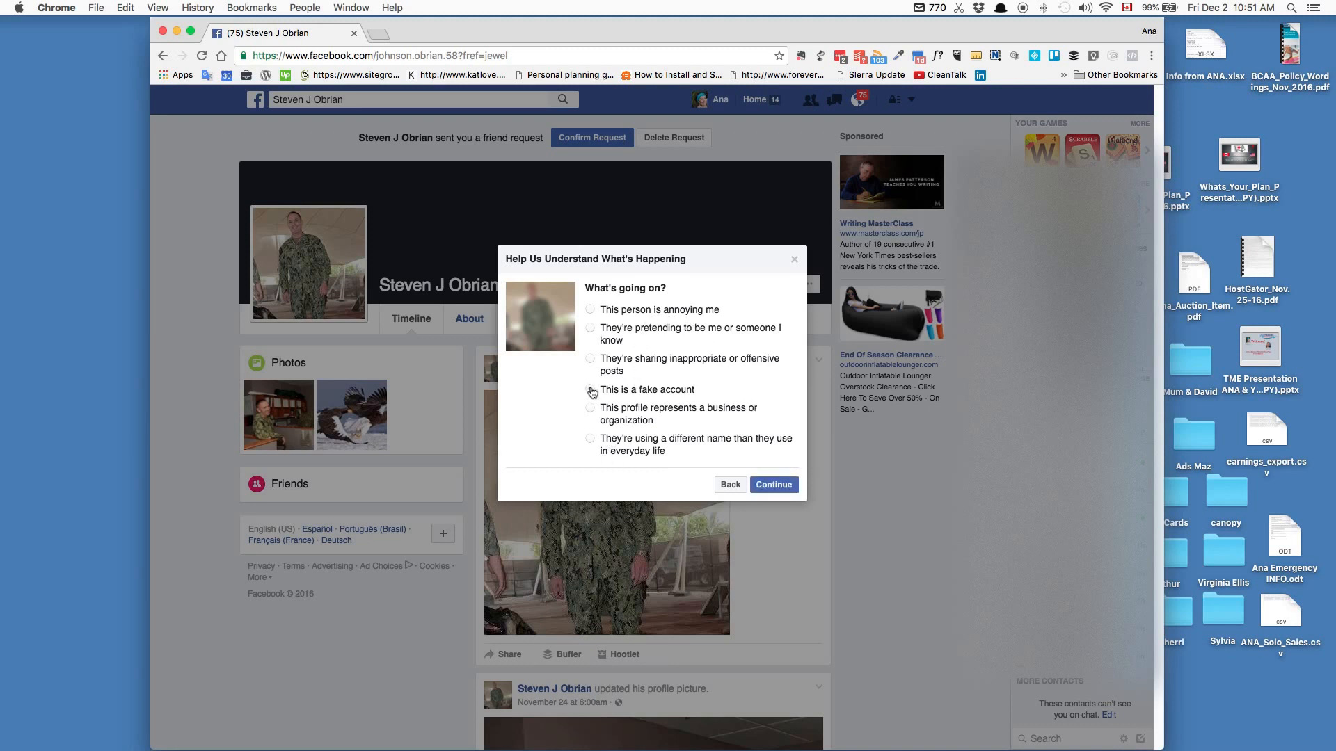
click(590, 390)
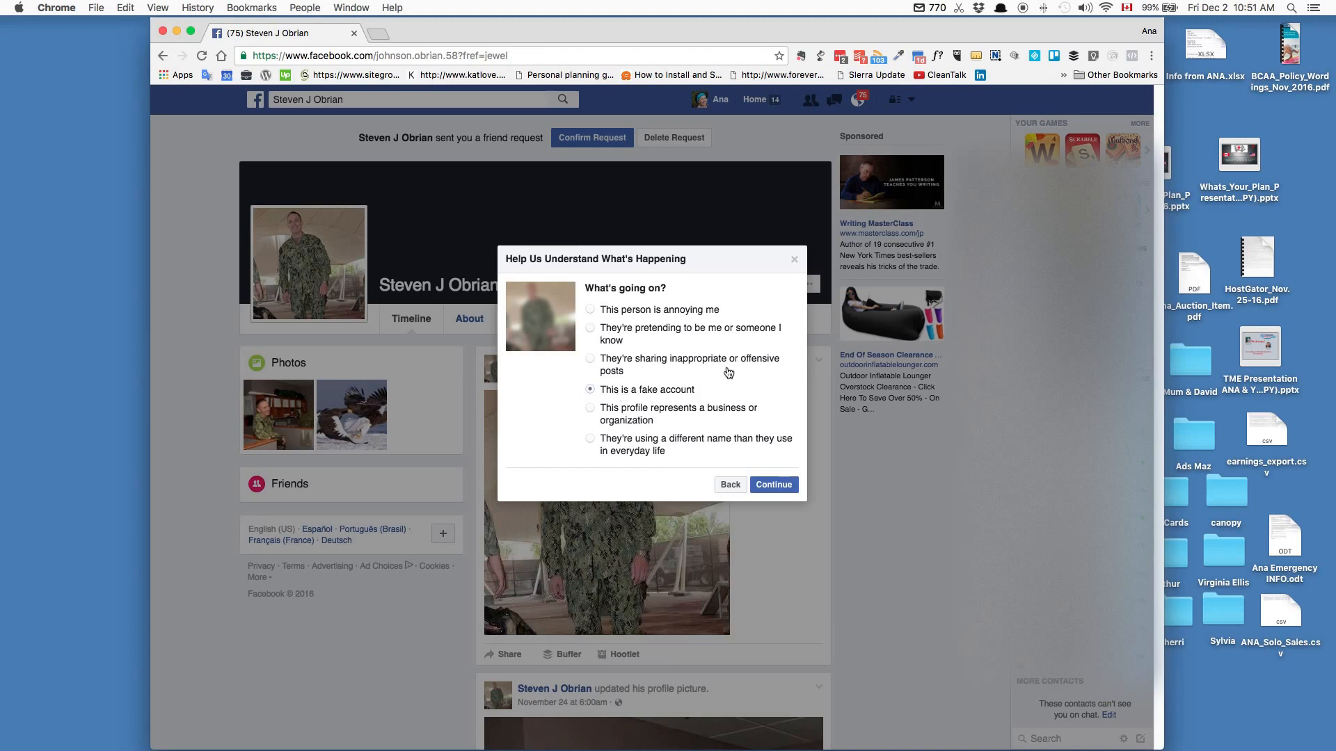
mouse_move(651, 341)
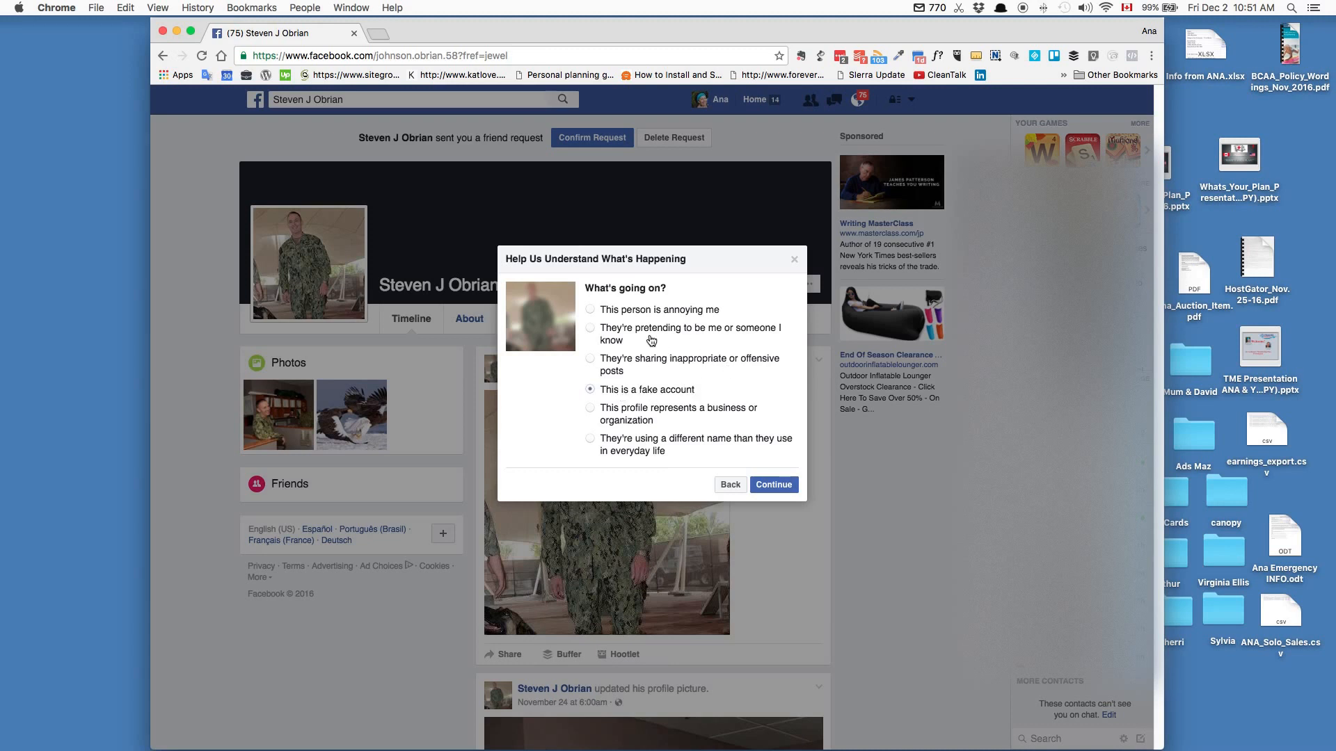
mouse_move(676, 313)
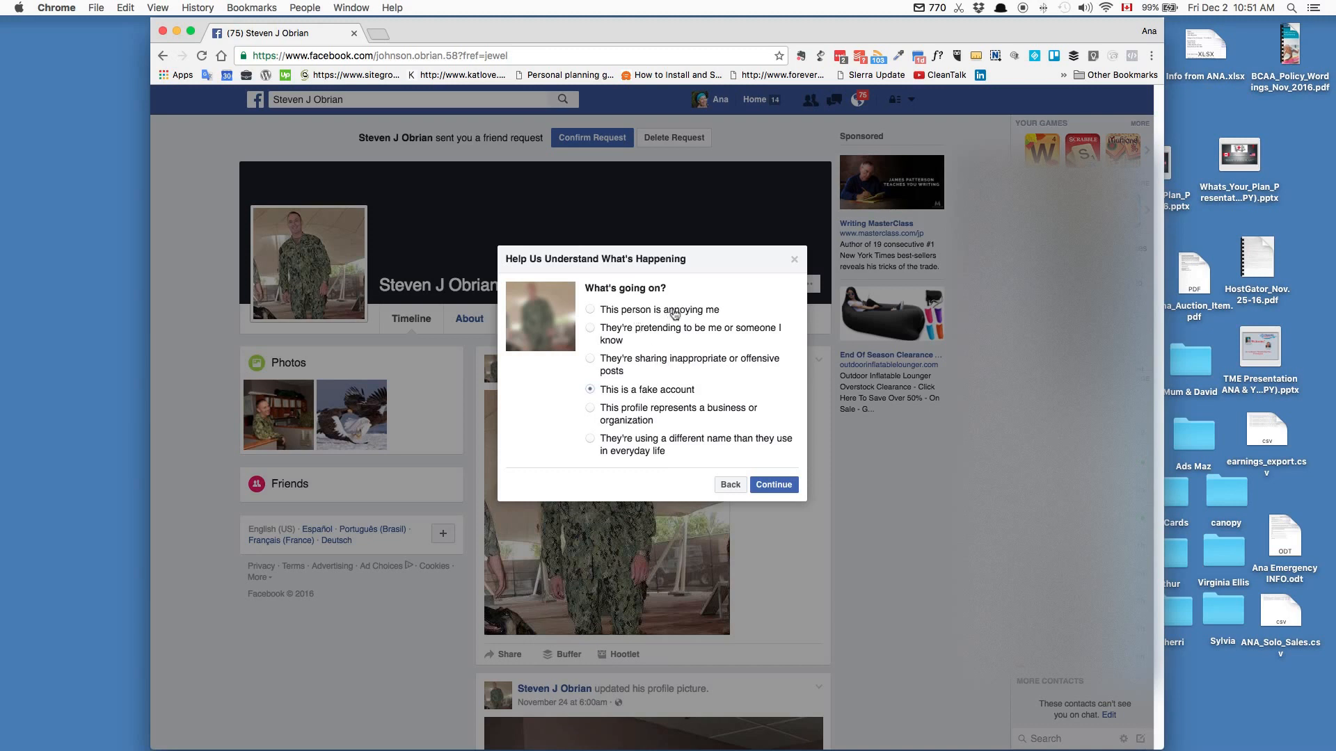
mouse_move(704, 323)
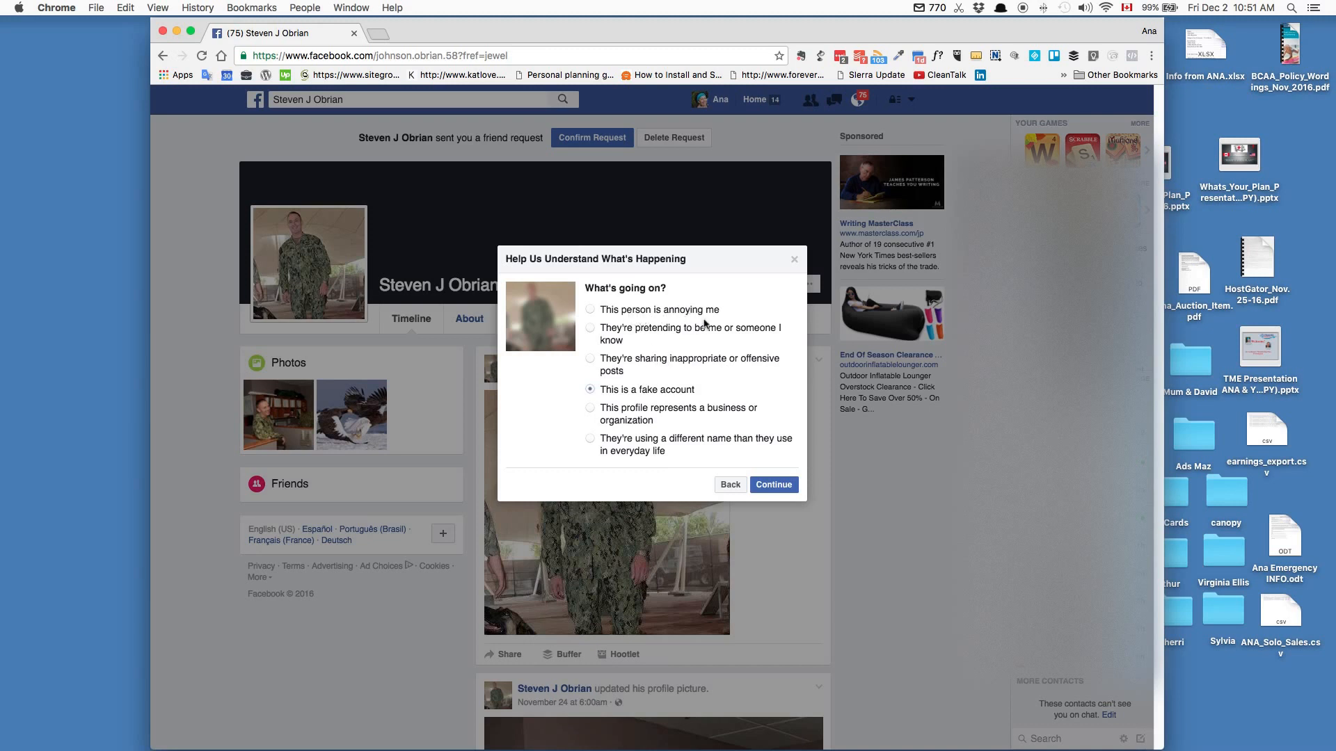
mouse_move(728, 462)
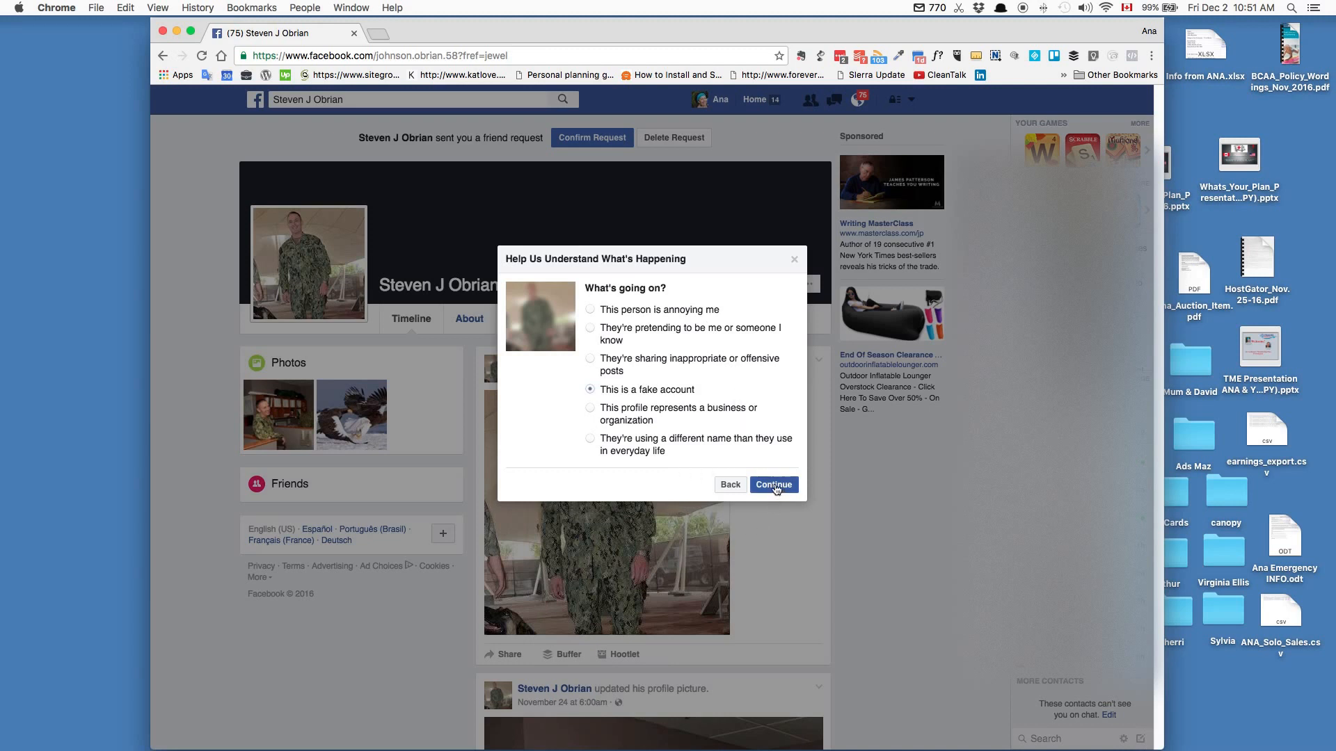
Submit the fake-account report for review and confirm blocking the profile
click(773, 484)
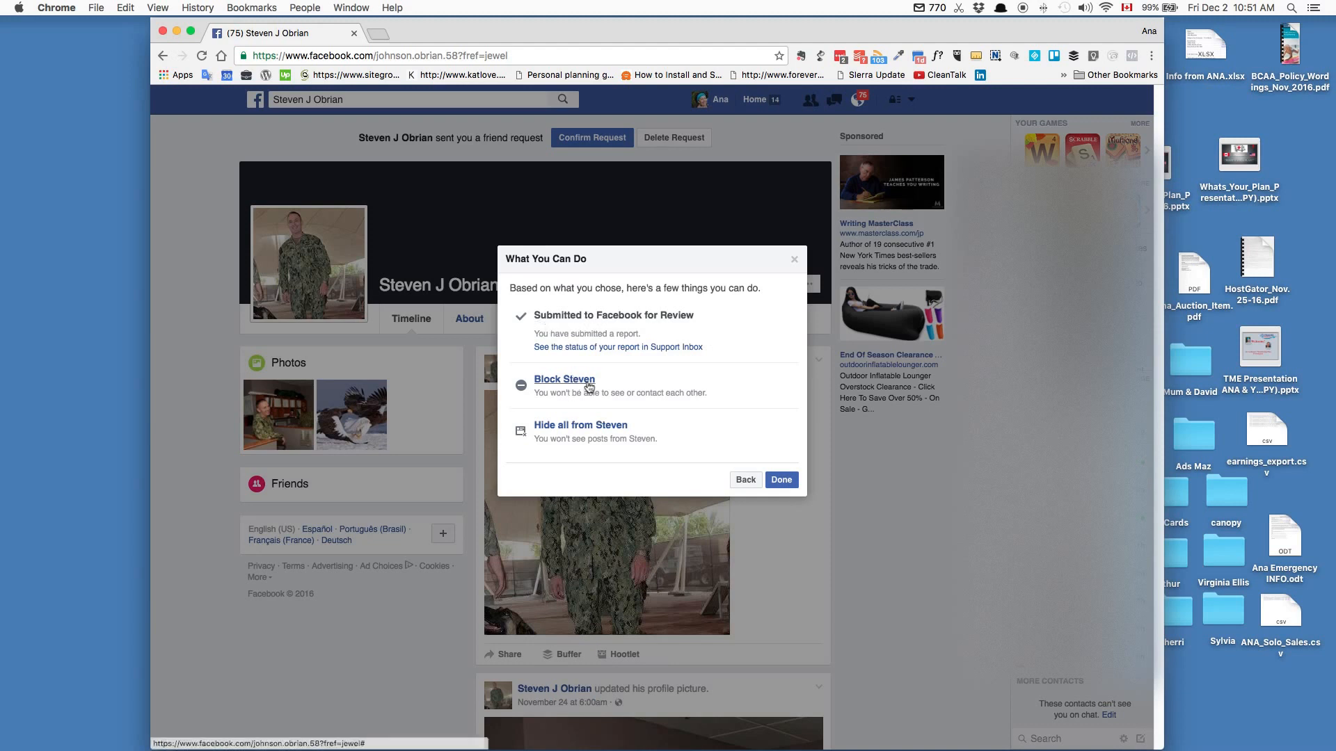
click(564, 378)
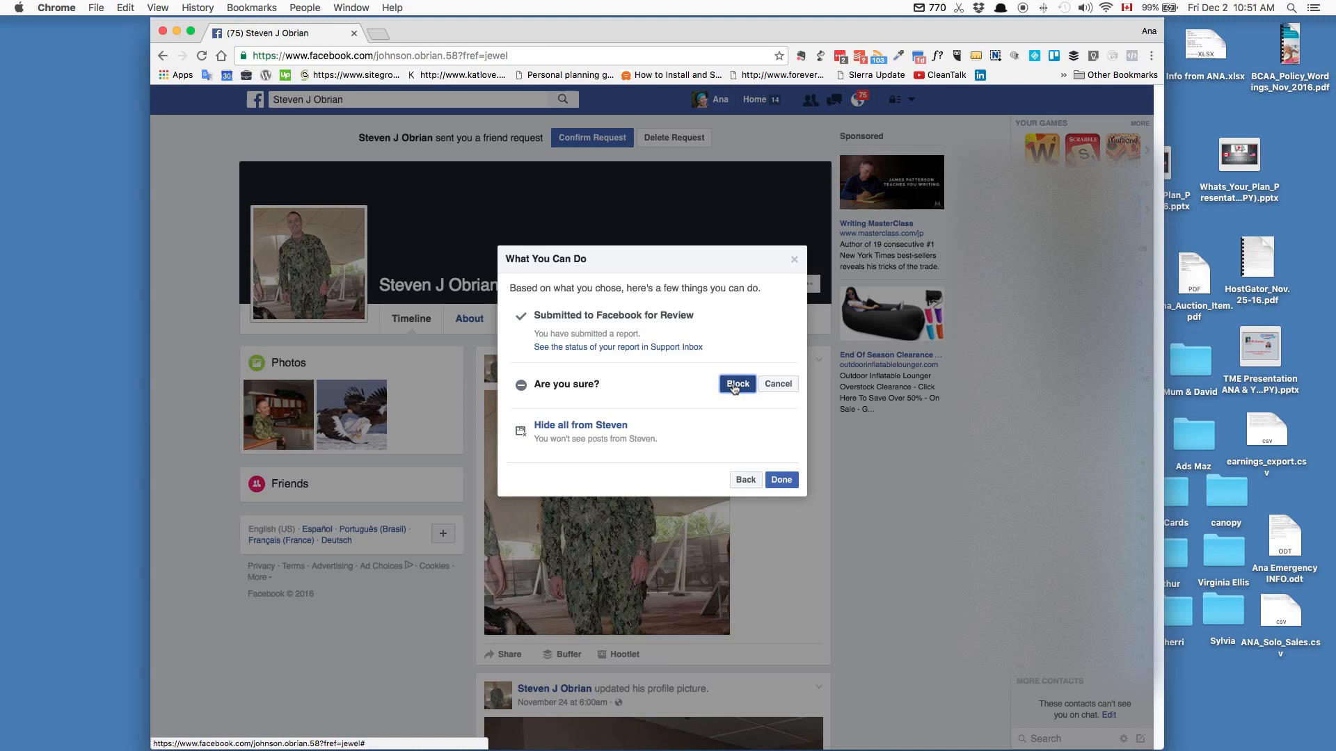
click(736, 384)
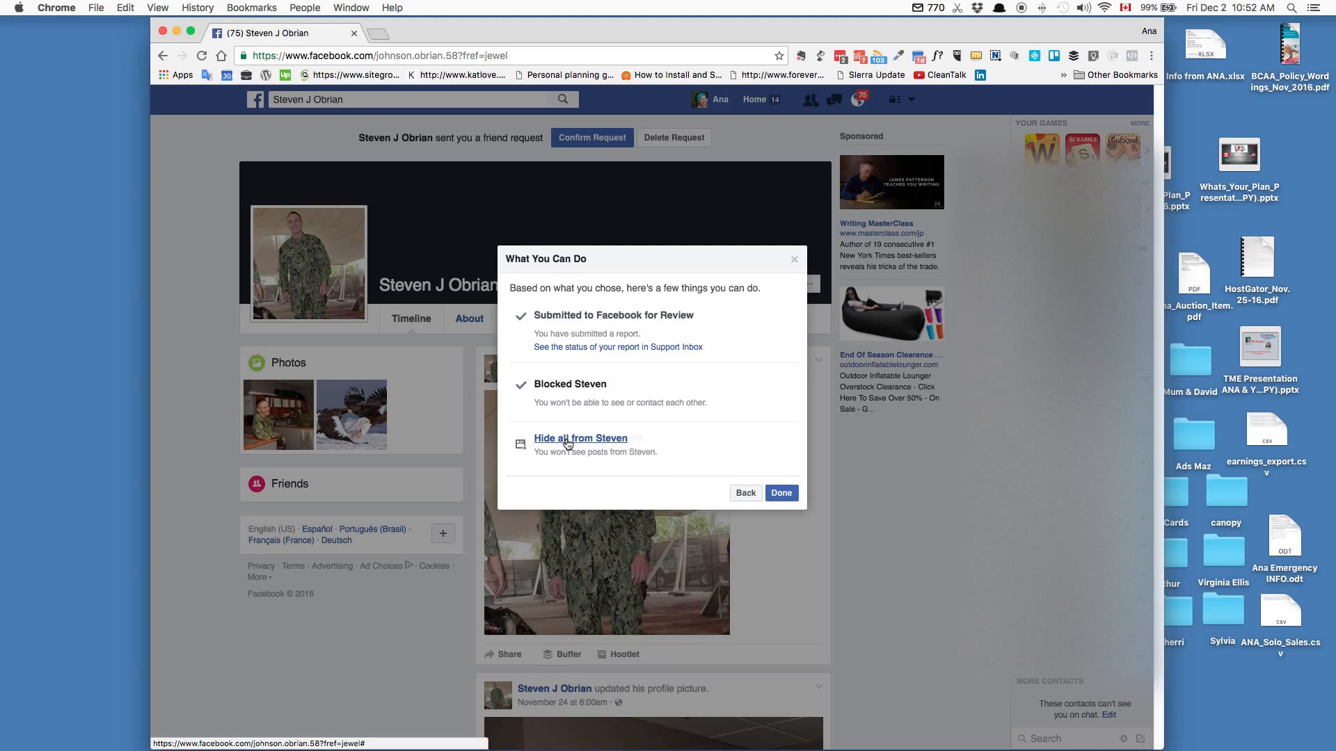
Hide all of the blocked profile's posts from the News Feed and confirm
click(580, 438)
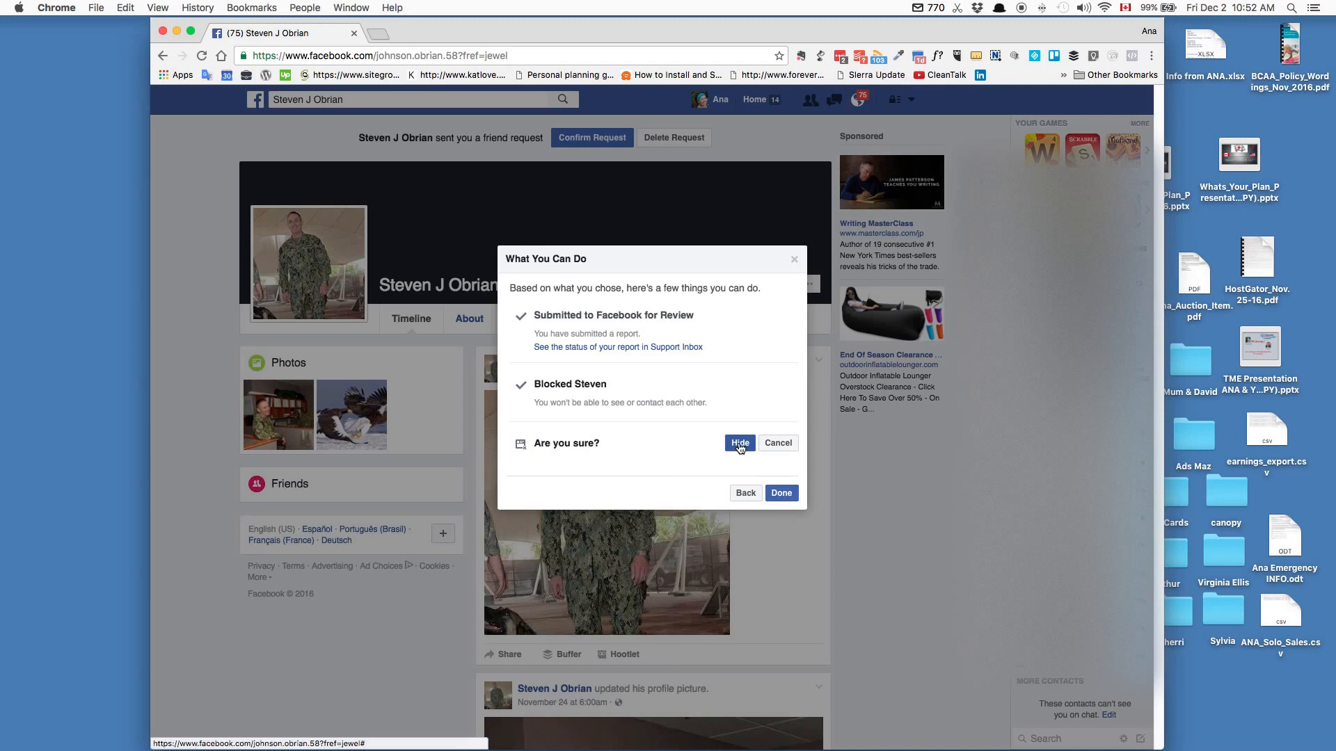
click(739, 442)
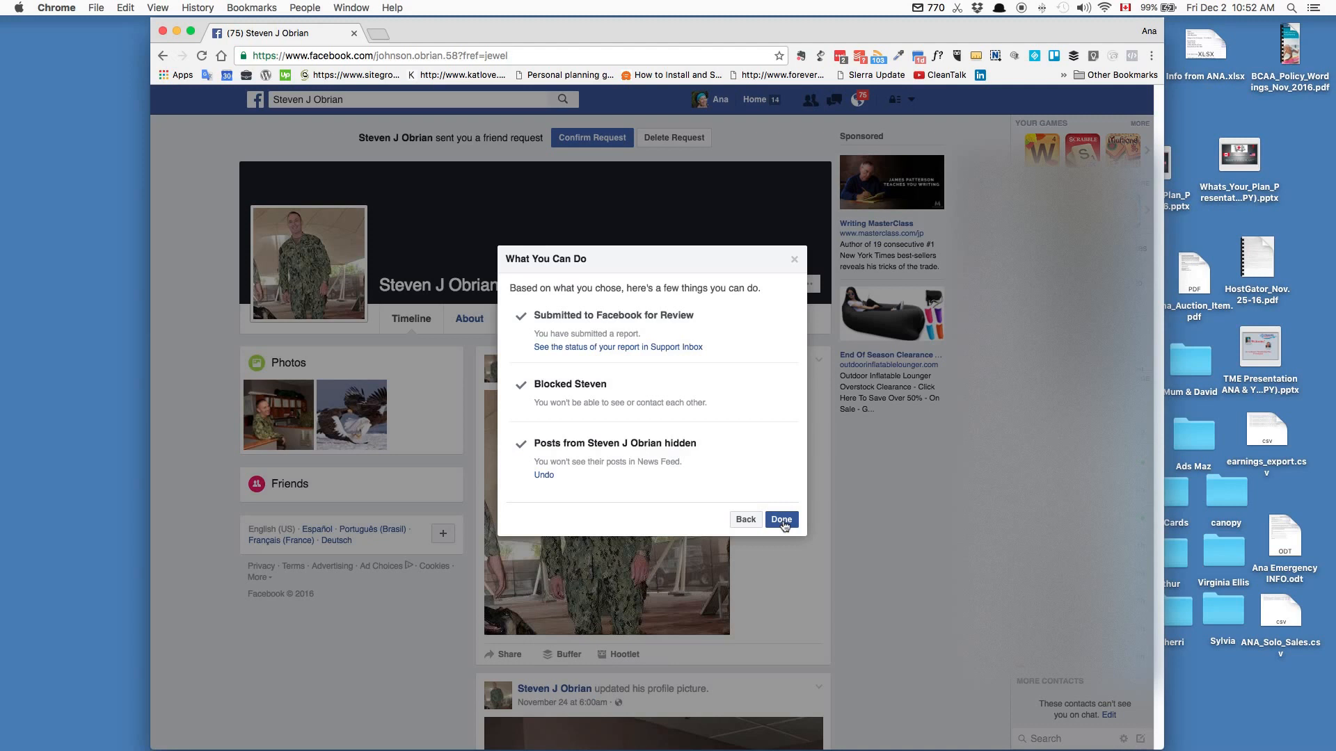
mouse_move(783, 526)
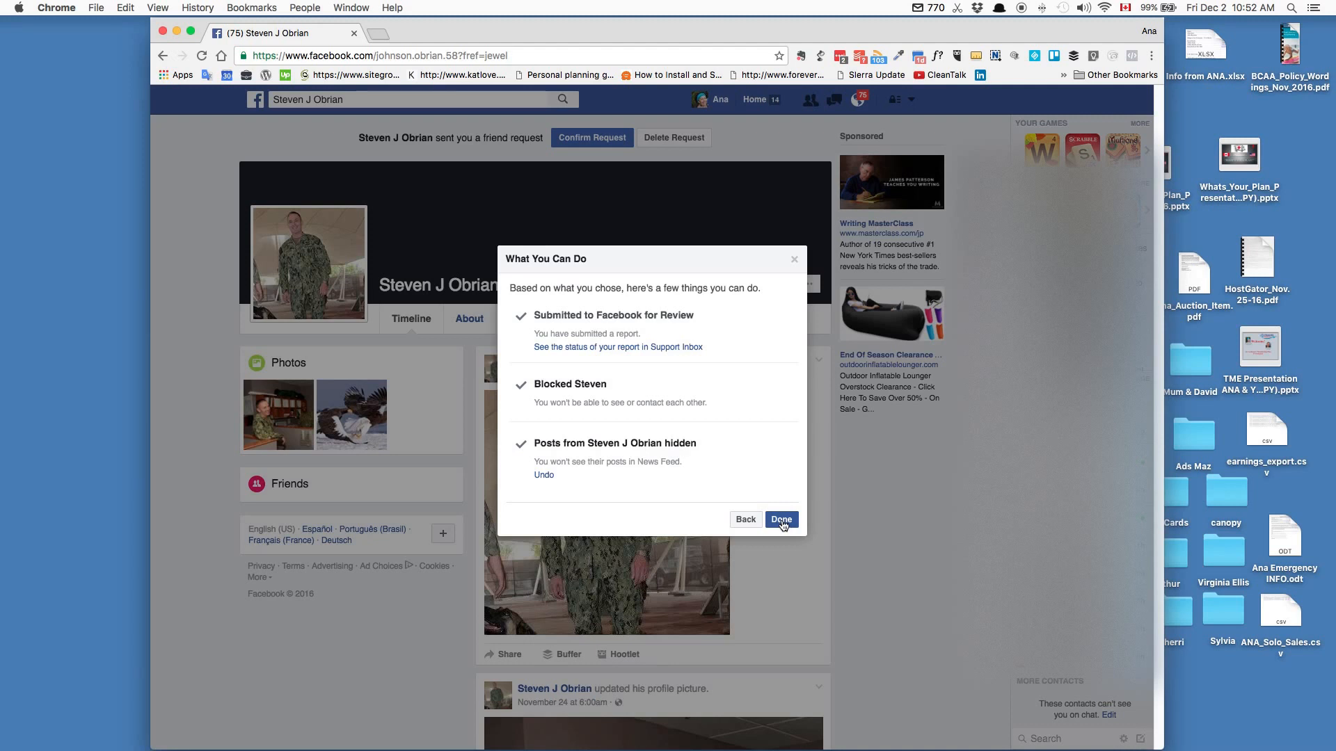